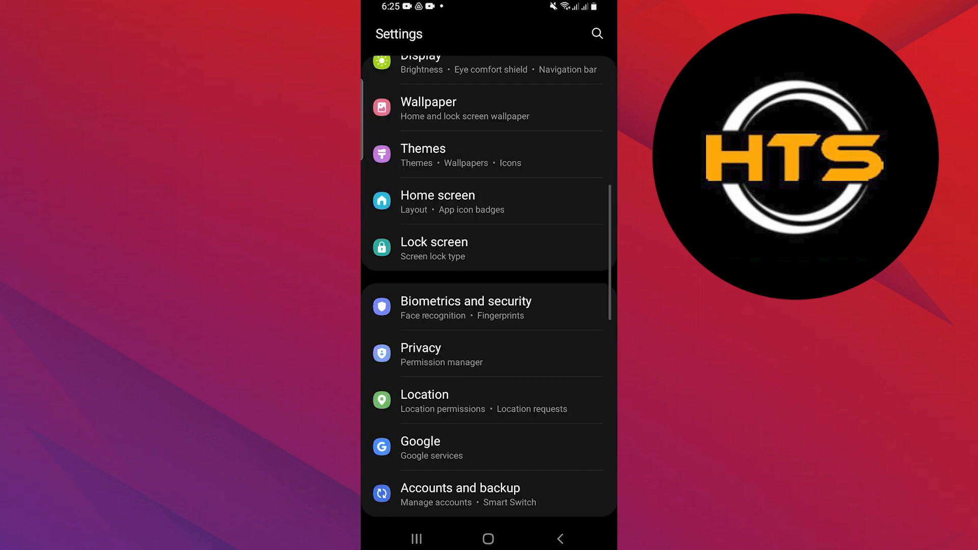
Open the Google services settings from the main Settings list.
scroll(up, 3)
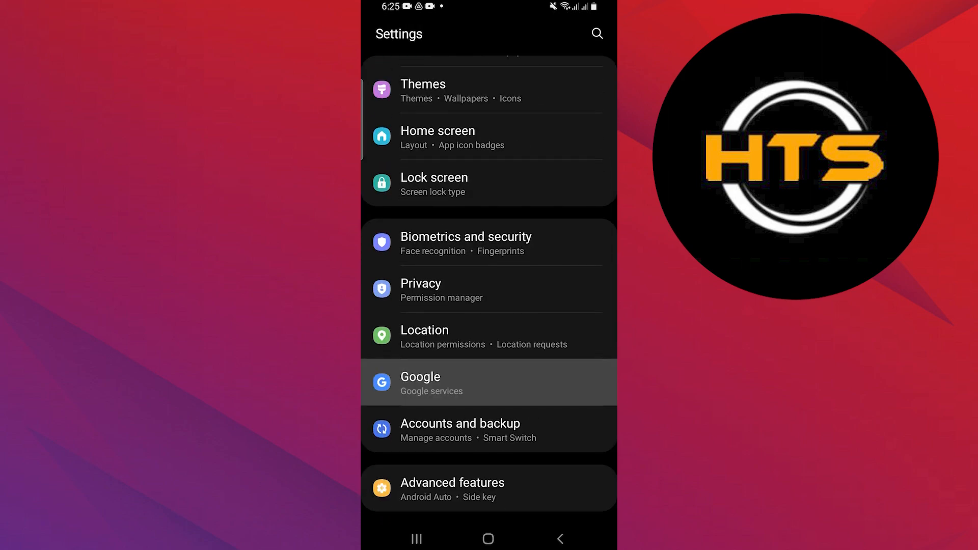
click(488, 382)
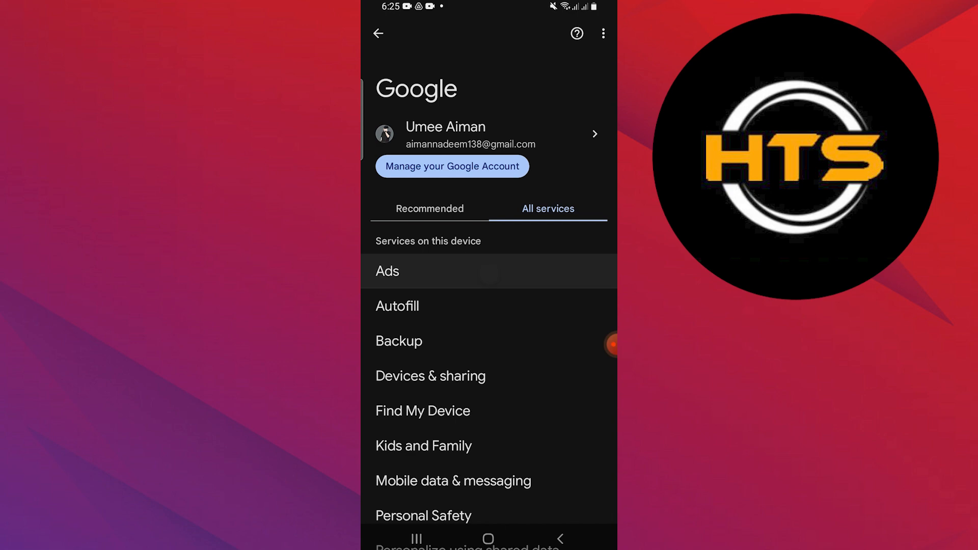
Delete the device's advertising ID under Ads, then go to Manage your Google Account.
click(387, 271)
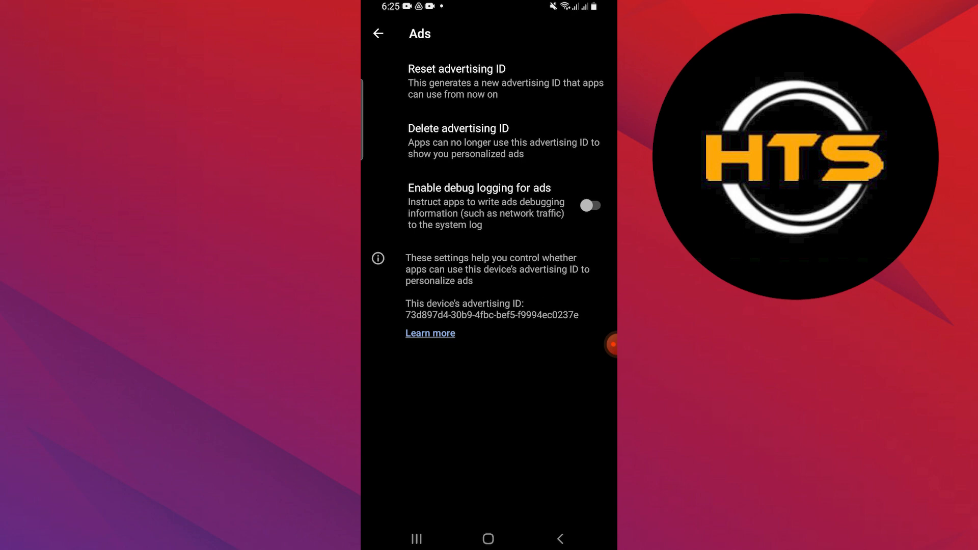
click(456, 68)
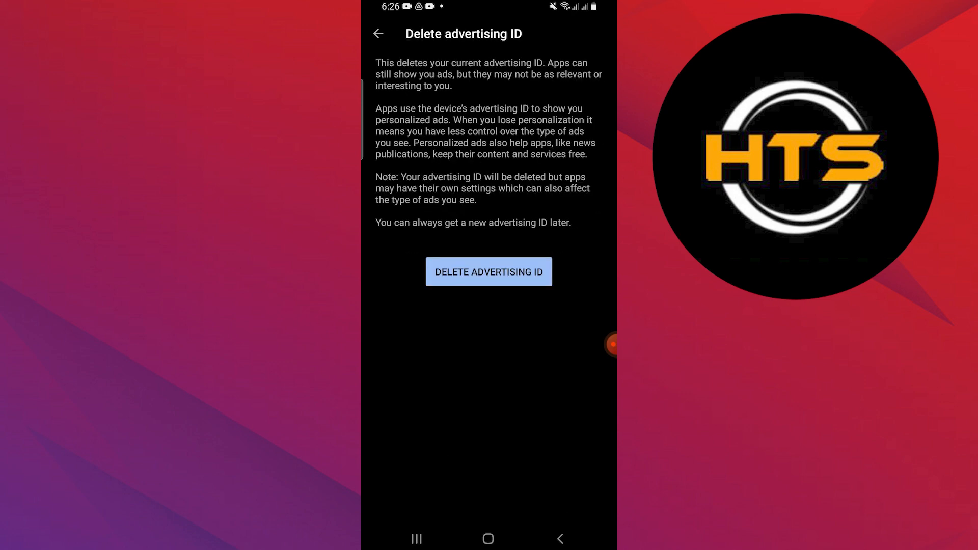
click(488, 271)
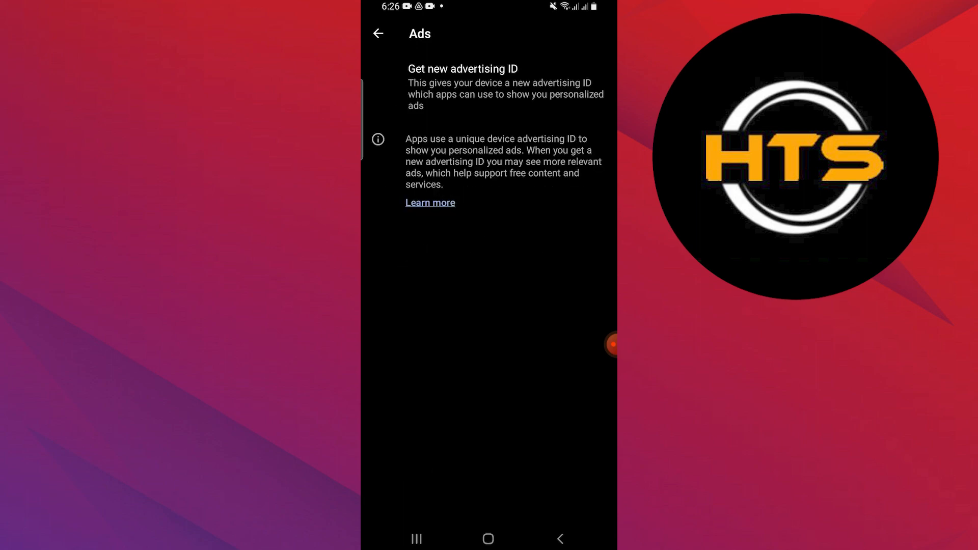
click(377, 34)
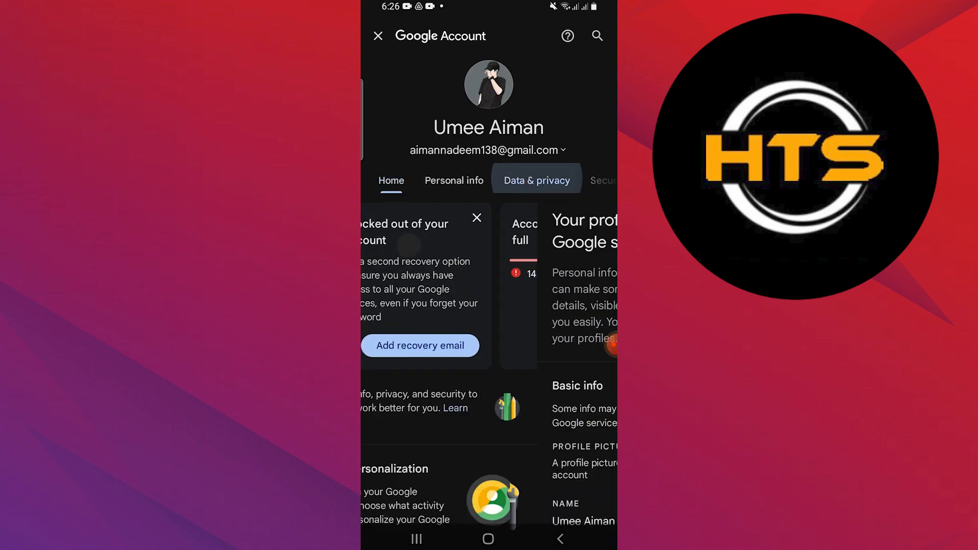
From the Data & privacy section, open My Ad Center under Personalized ads.
click(534, 179)
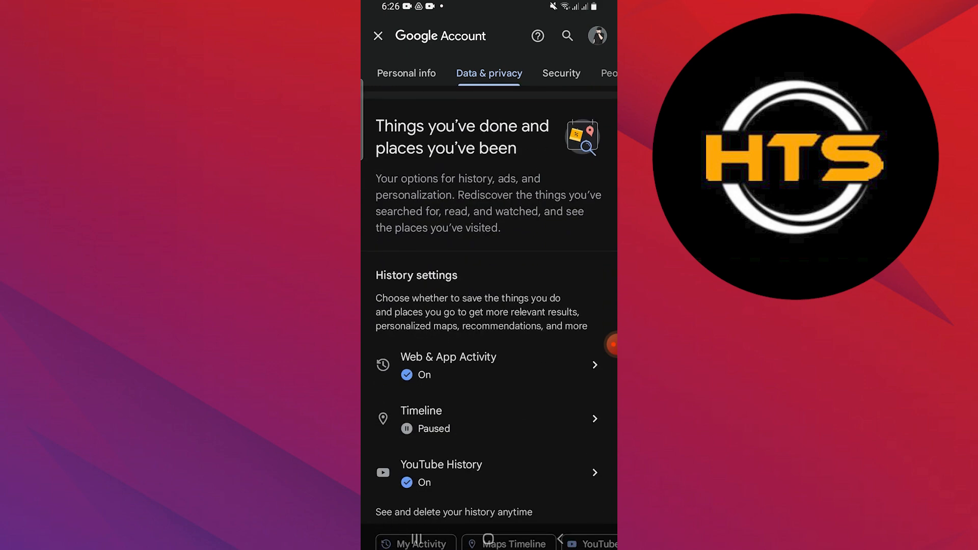
scroll(down, 3)
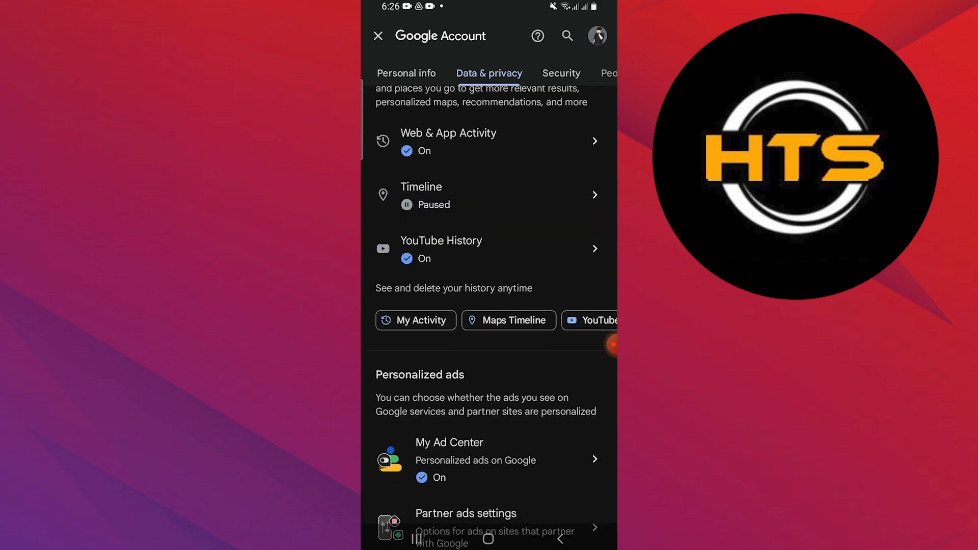
scroll(up, 3)
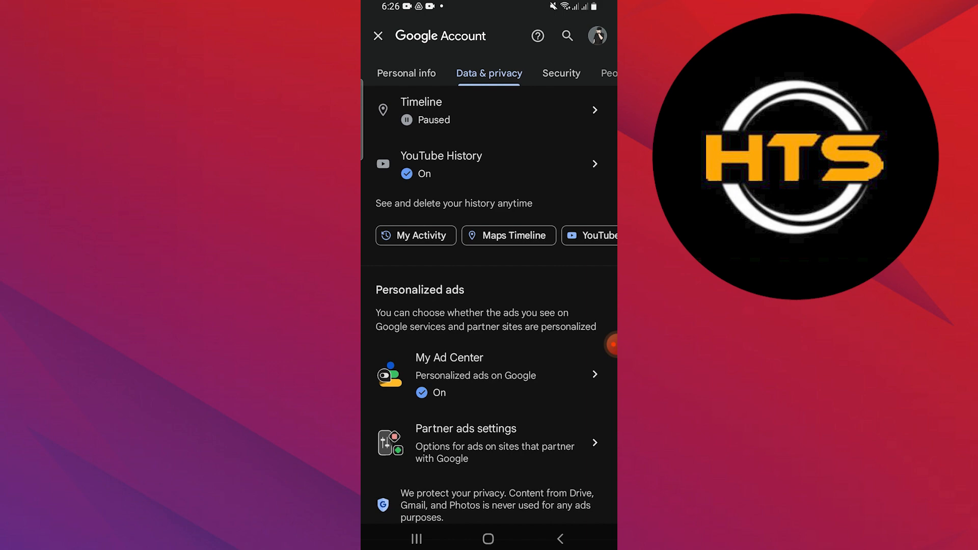
click(490, 374)
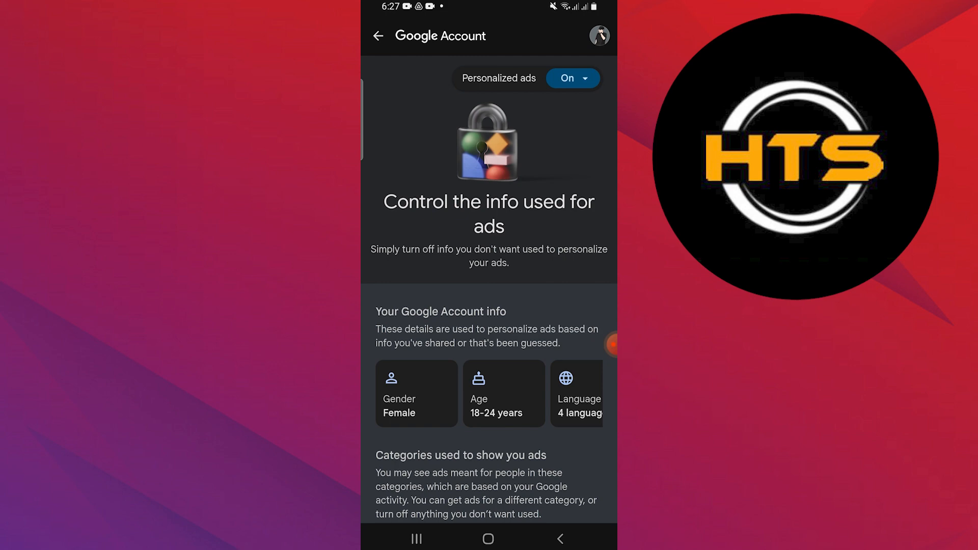
Turn Personalized ads off in My Ad Center and acknowledge that ad preferences are deleted.
click(568, 78)
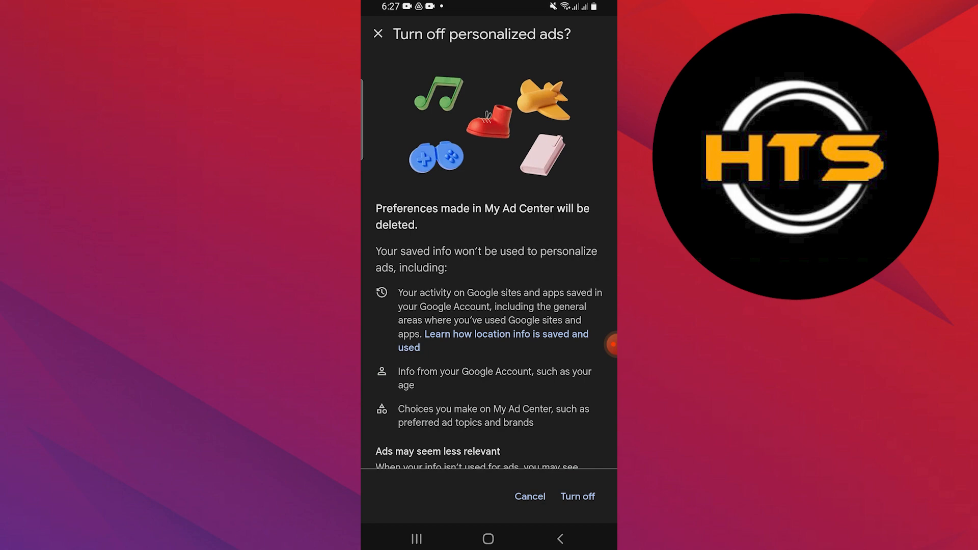
click(576, 496)
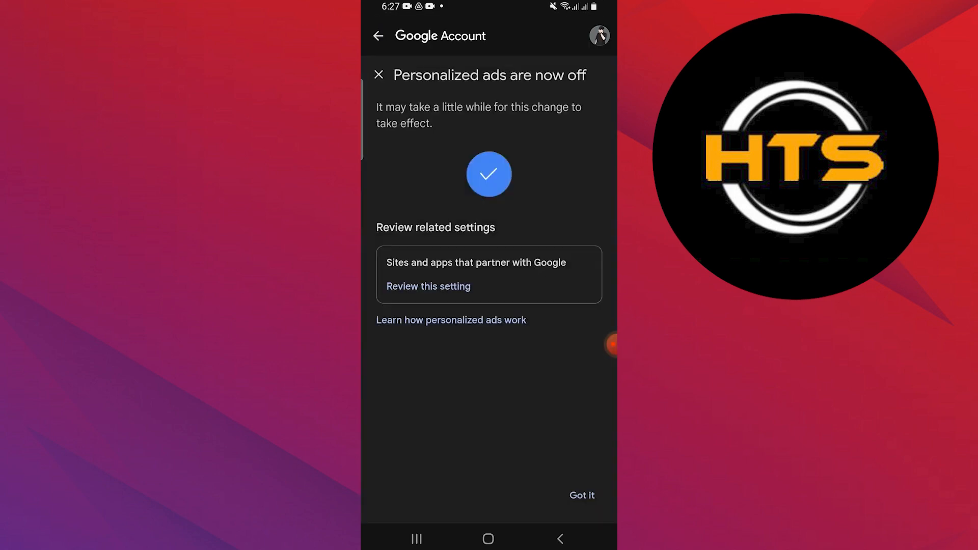
scroll(up, 3)
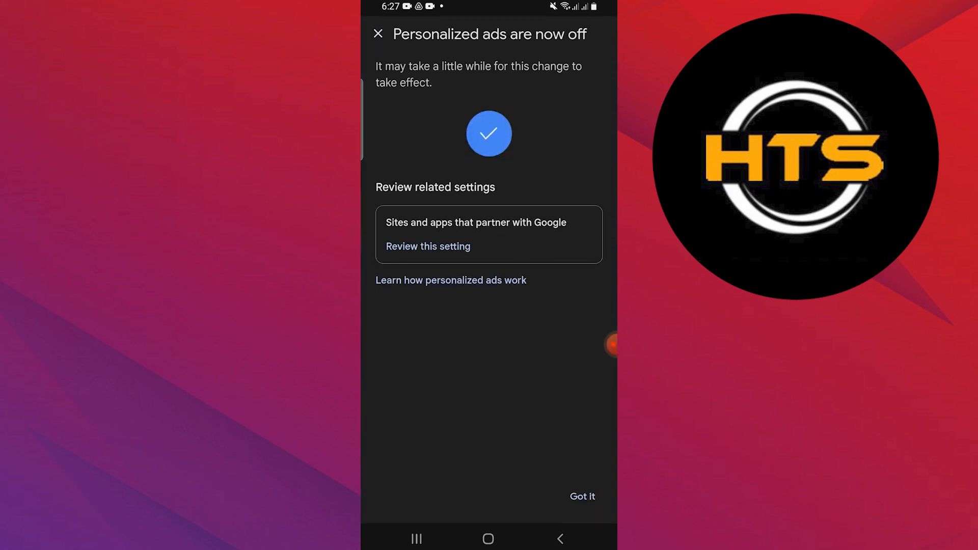
click(581, 496)
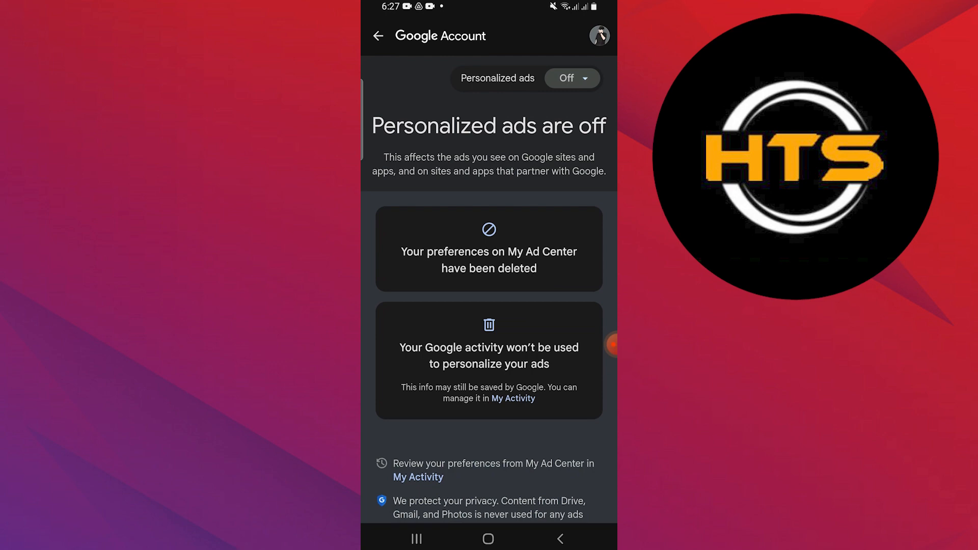